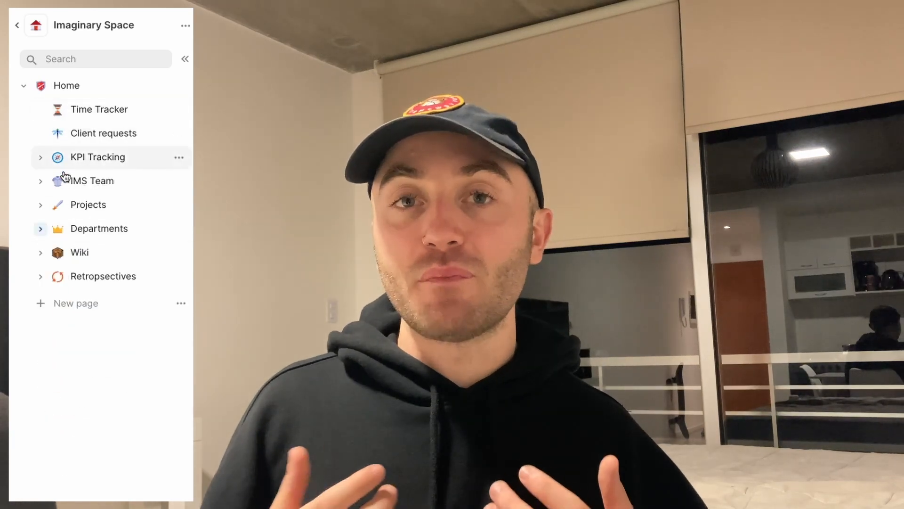
click(185, 58)
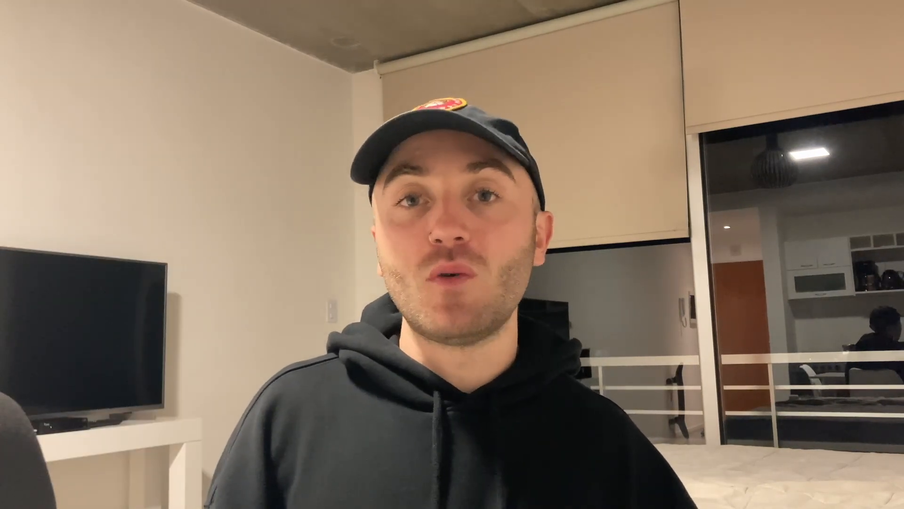